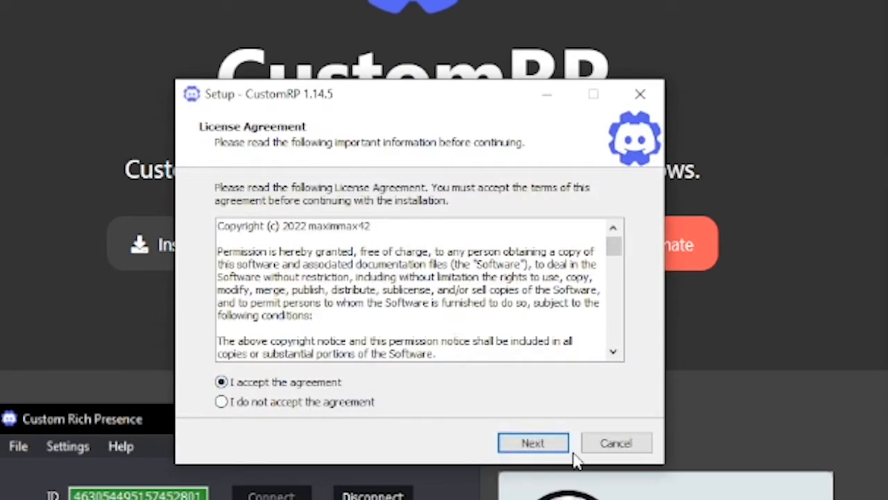
# - Finish installing CustomRP with launch enabled, then open the Discord Developer Portal search result
pyautogui.click(533, 443)
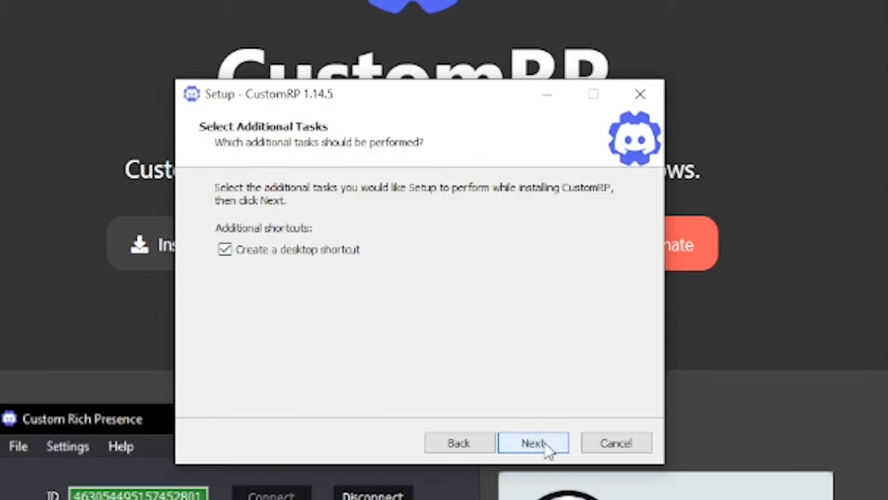
pyautogui.click(533, 443)
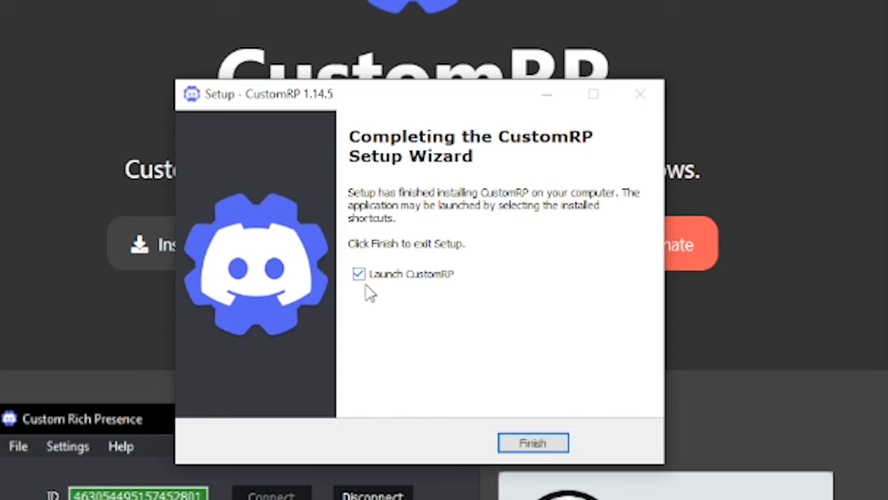
pyautogui.click(533, 443)
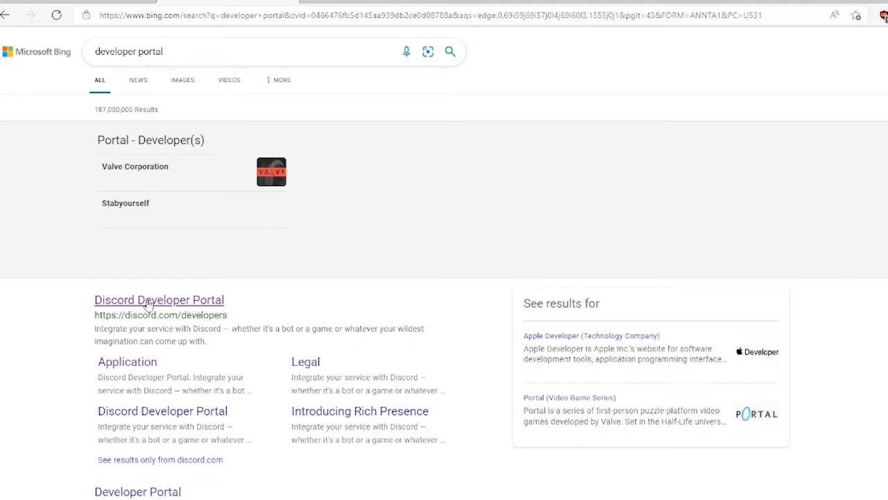
pyautogui.click(159, 299)
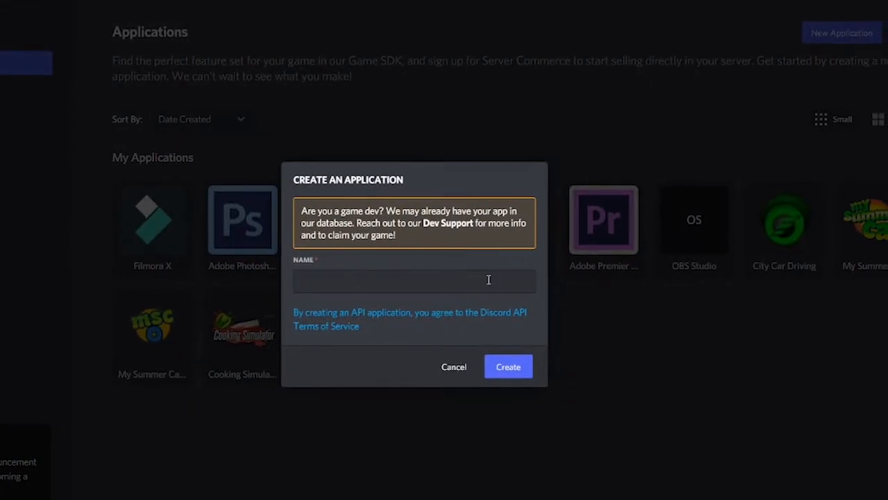
# - Create a new Discord application named 'Test aplication'
pyautogui.write('T')
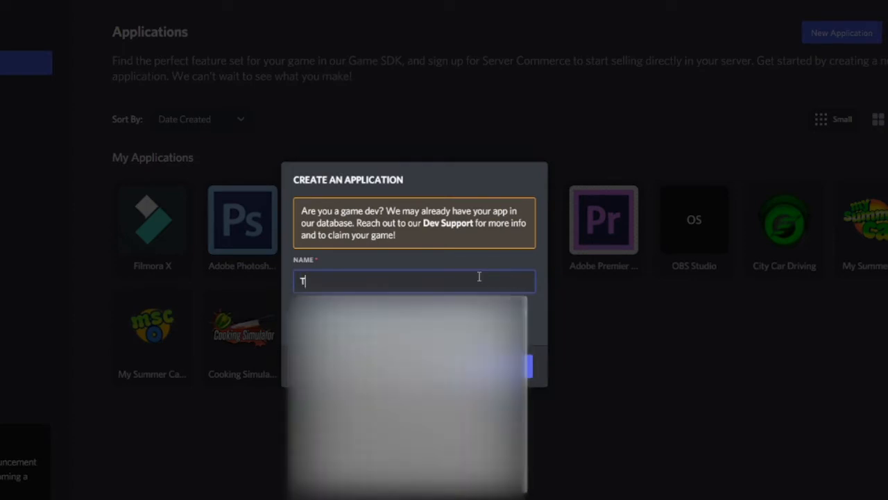
pyautogui.write('Test a')
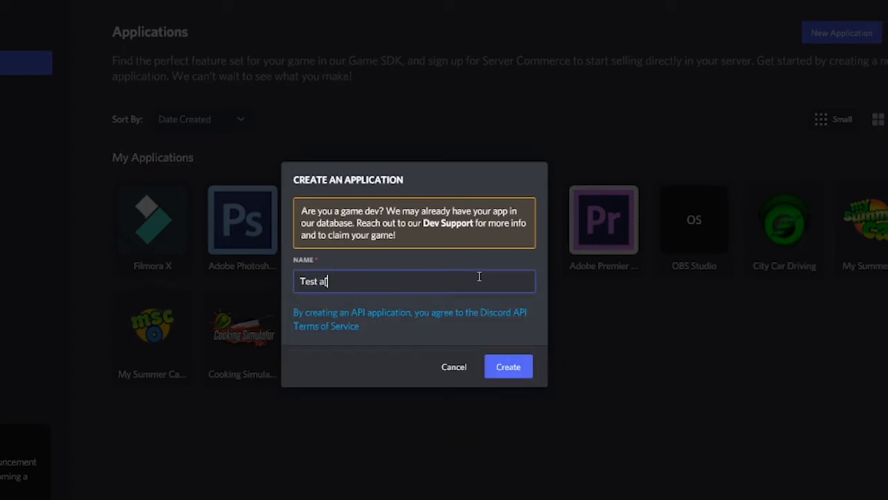
pyautogui.write('plicatio')
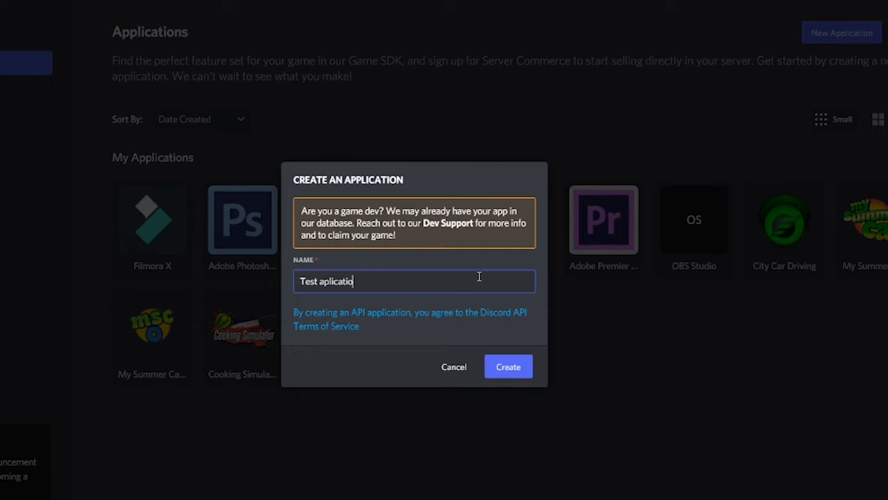
pyautogui.click(508, 367)
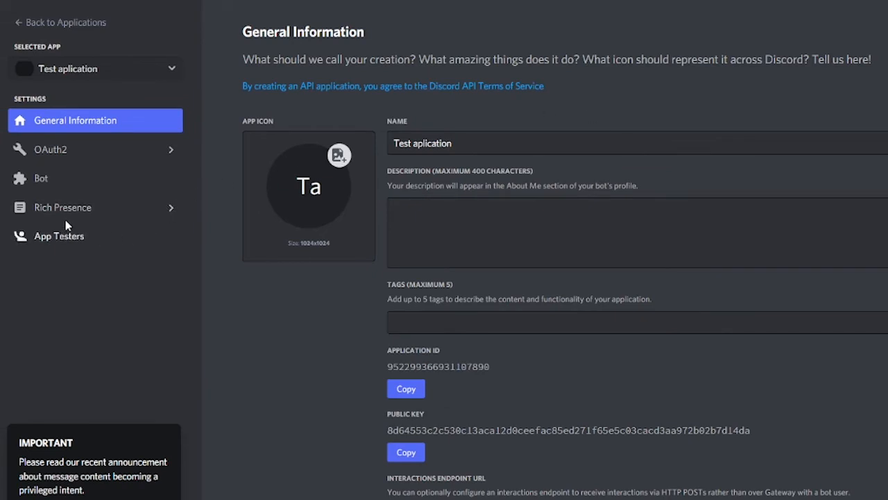
# - Upload and save an 'msc' image as a Rich Presence art asset
pyautogui.click(62, 207)
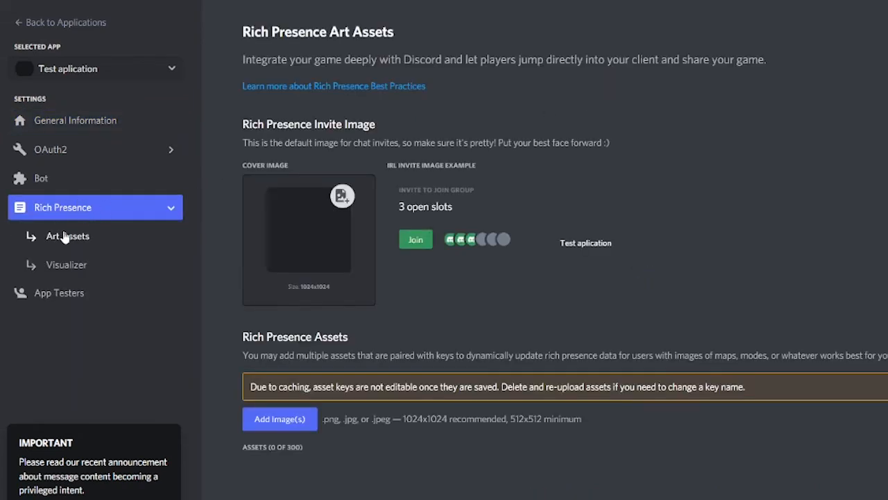
pyautogui.moveTo(286, 444)
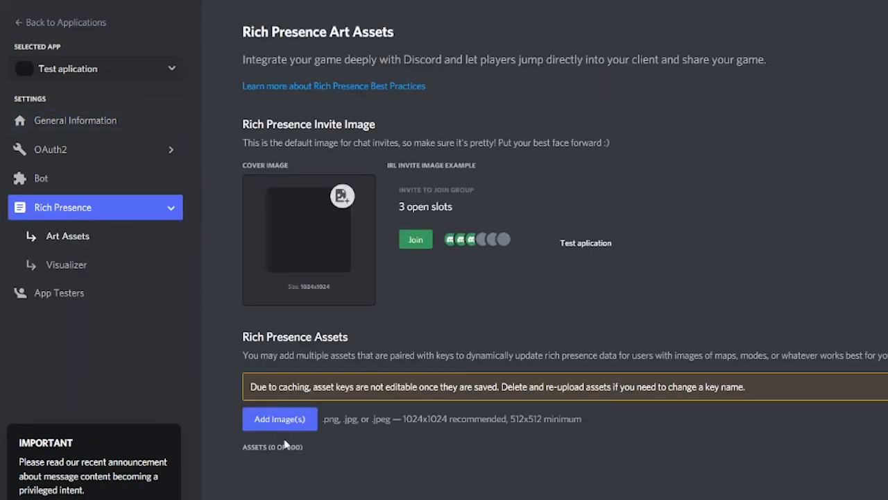
pyautogui.click(279, 419)
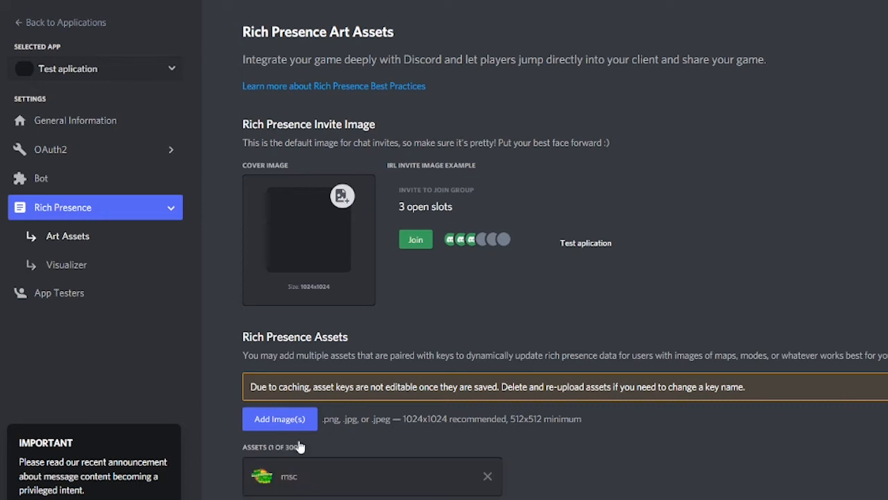
pyautogui.click(487, 476)
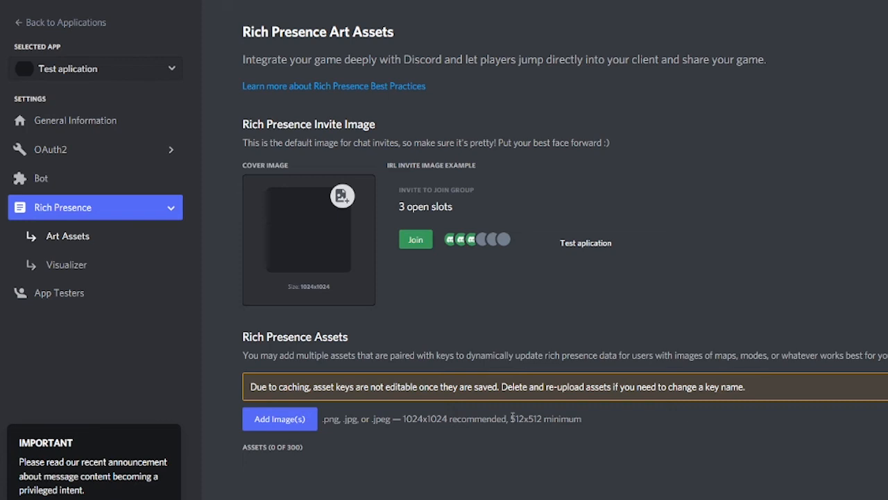
# - Paste the application's ID from General Information into CustomRP's ID box
pyautogui.click(75, 120)
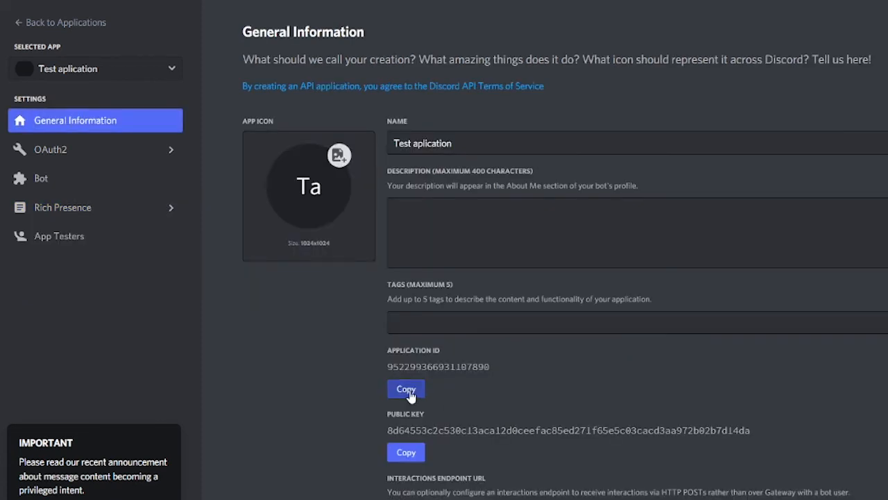
pyautogui.click(406, 388)
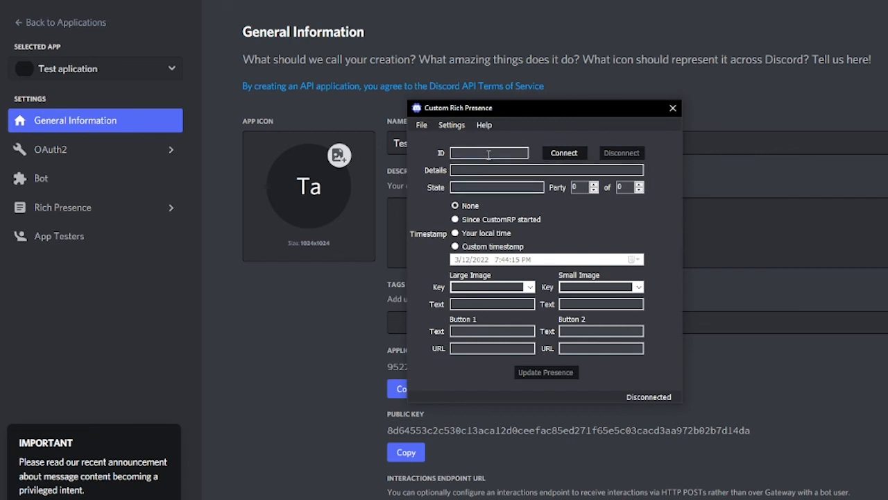
pyautogui.rightClick(489, 153)
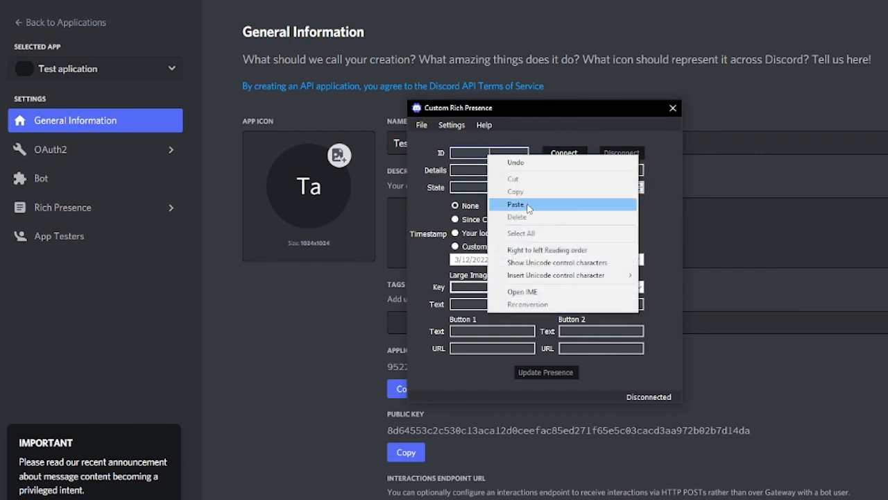
pyautogui.click(517, 204)
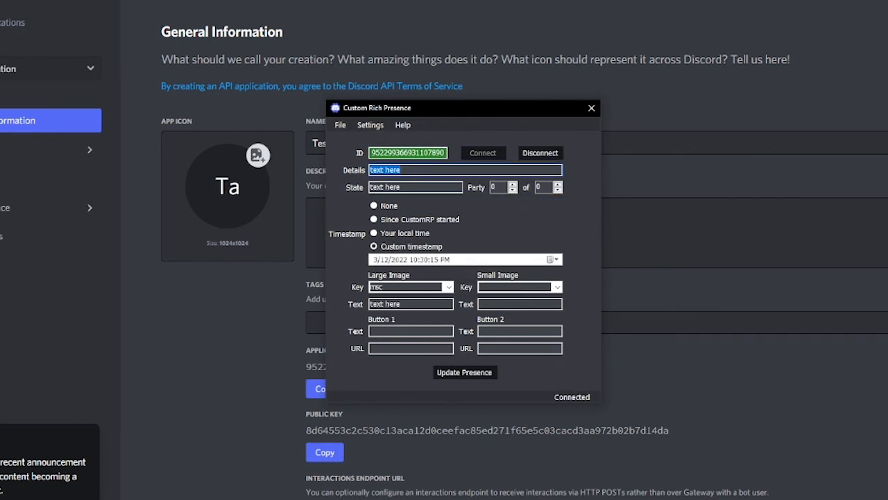